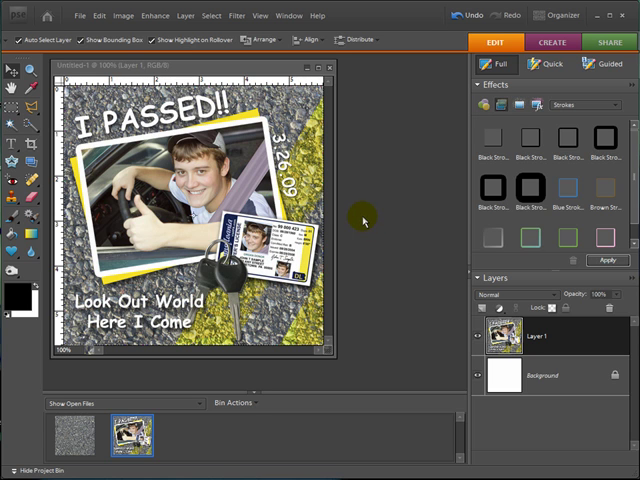
{"action": "mouse_move", "coordinate": [353, 174]}
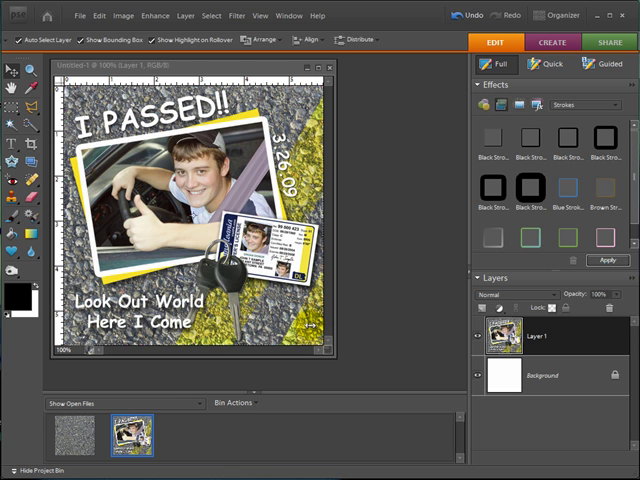
{"action": "mouse_move", "coordinate": [357, 174]}
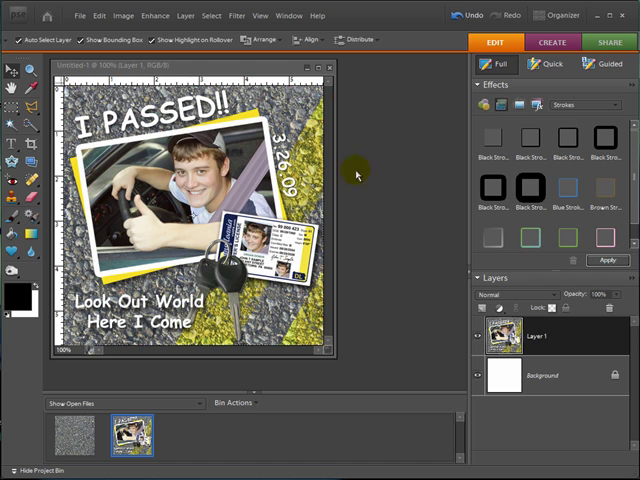
{"action": "mouse_move", "coordinate": [322, 178]}
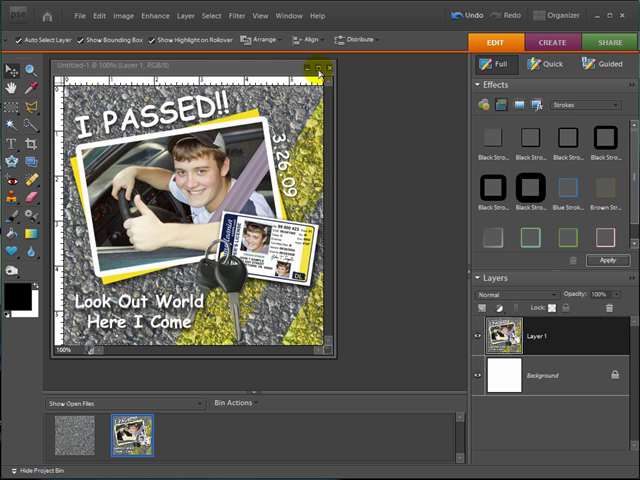
Close the scrapbook page without saving, leaving asphalt-digital-background.jpg in view.
{"action": "left_click", "coordinate": [319, 67]}
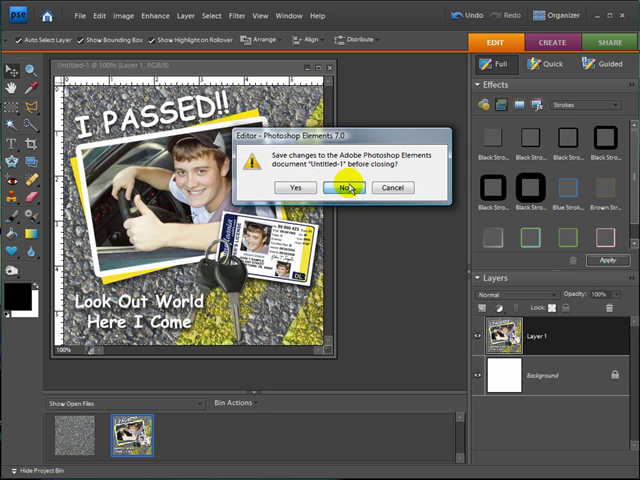
{"action": "left_click", "coordinate": [344, 188]}
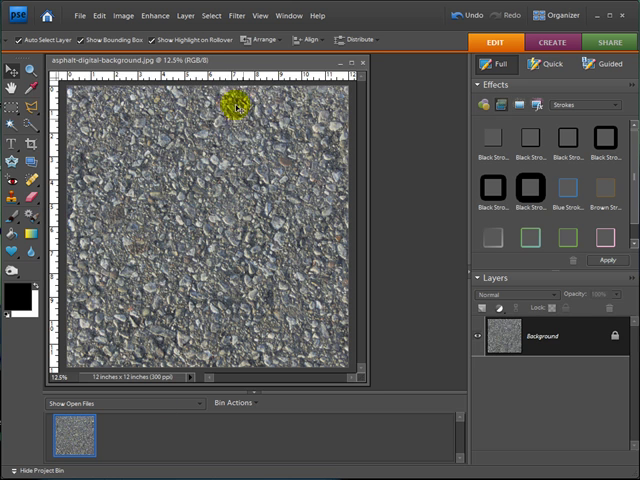
{"action": "mouse_move", "coordinate": [224, 67]}
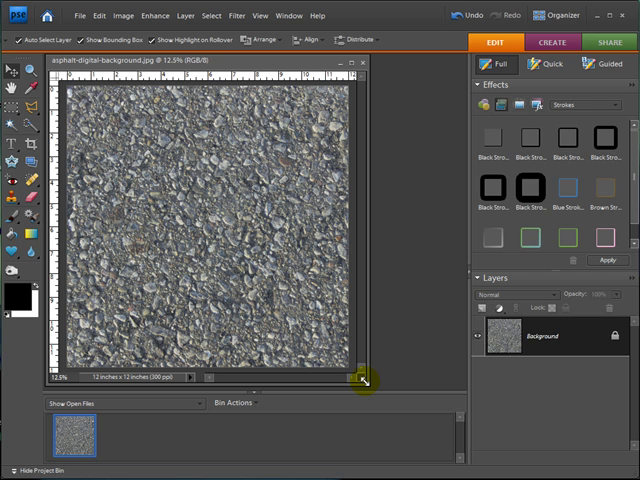
{"action": "mouse_move", "coordinate": [408, 353]}
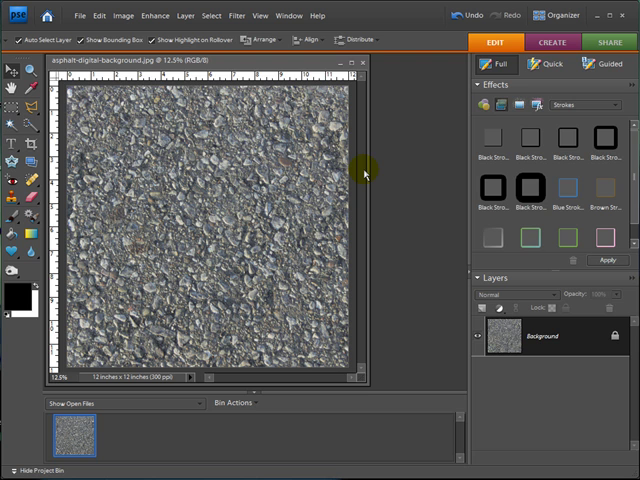
{"action": "mouse_move", "coordinate": [405, 199]}
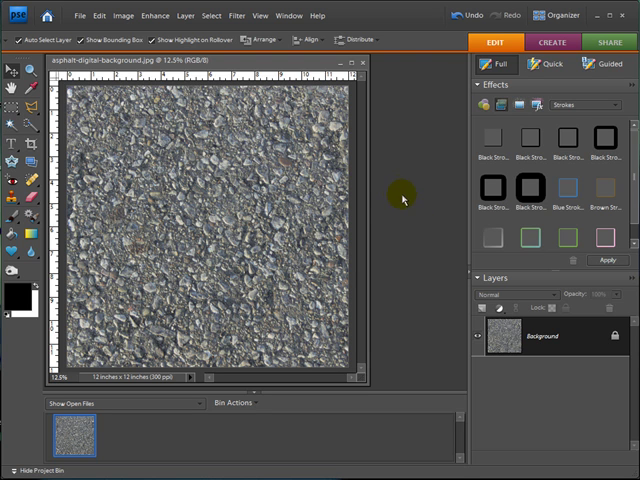
{"action": "mouse_move", "coordinate": [398, 198]}
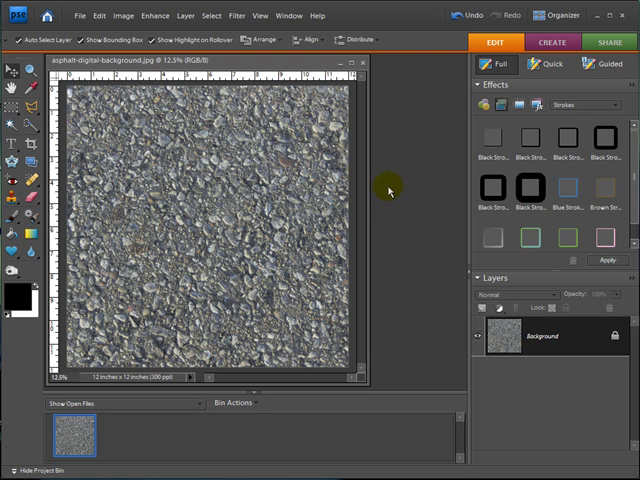
{"action": "mouse_move", "coordinate": [412, 188]}
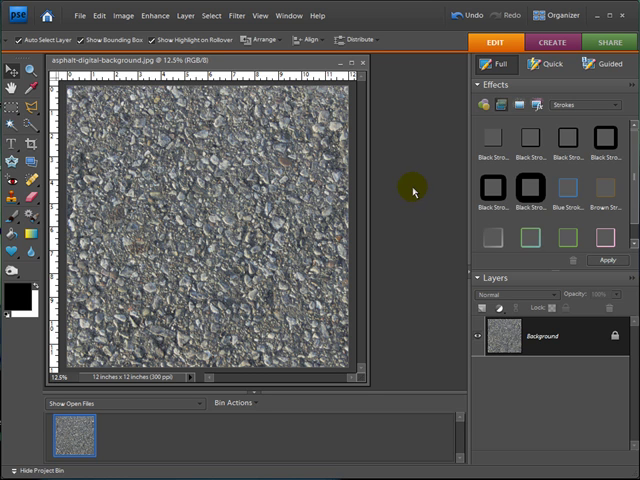
{"action": "mouse_move", "coordinate": [372, 211]}
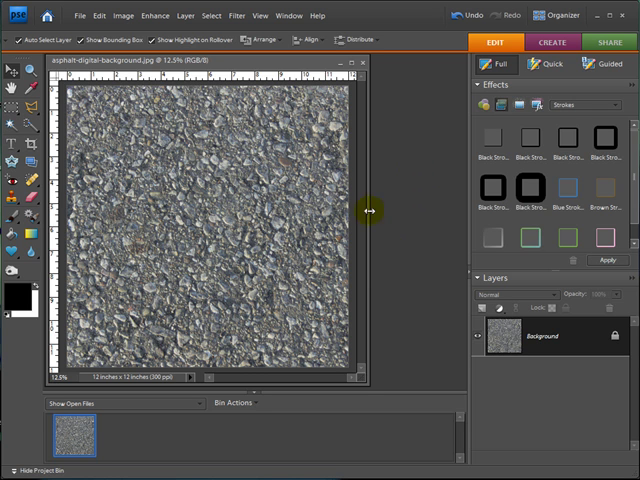
{"action": "left_click", "coordinate": [283, 253]}
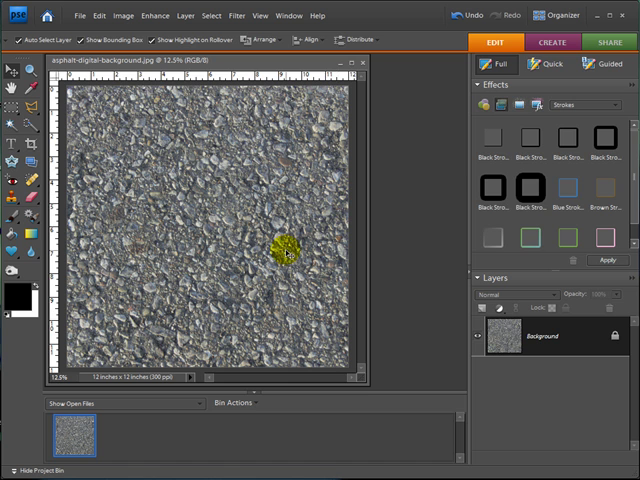
Give the Line tool a 500 px weight and a golden yellow foreground colour.
{"action": "left_click_drag", "start_coordinate": [285, 253], "coordinate": [222, 327]}
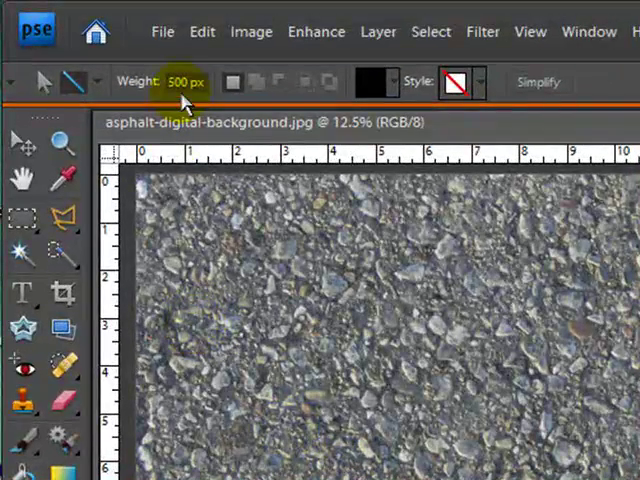
{"action": "mouse_move", "coordinate": [185, 82]}
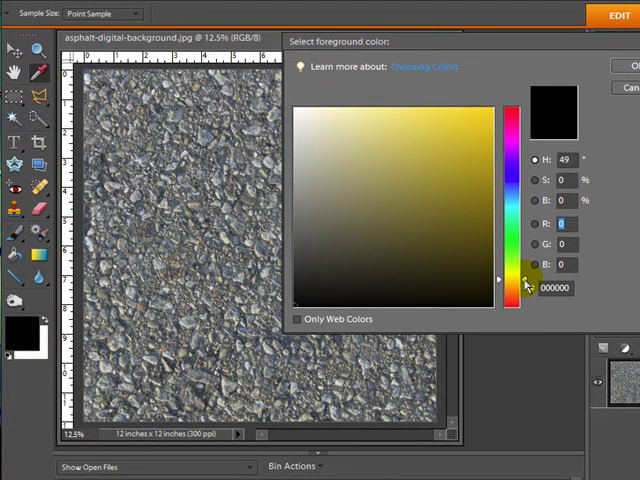
{"action": "left_click", "coordinate": [489, 107]}
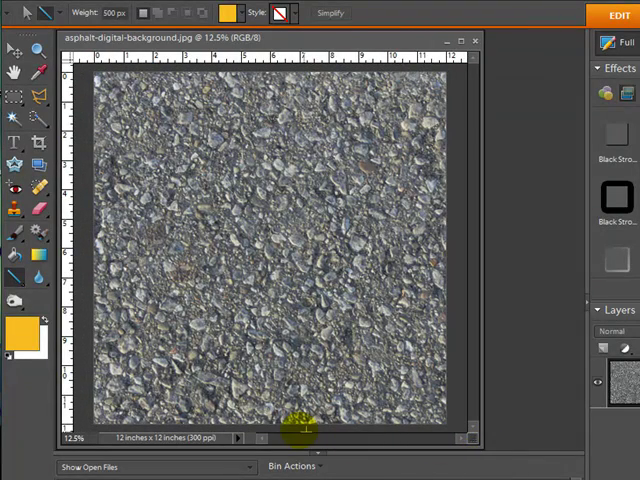
Draw a thick diagonal yellow stripe, scale it to 110.2%, and reposition it.
{"action": "left_click_drag", "start_coordinate": [298, 430], "coordinate": [440, 180]}
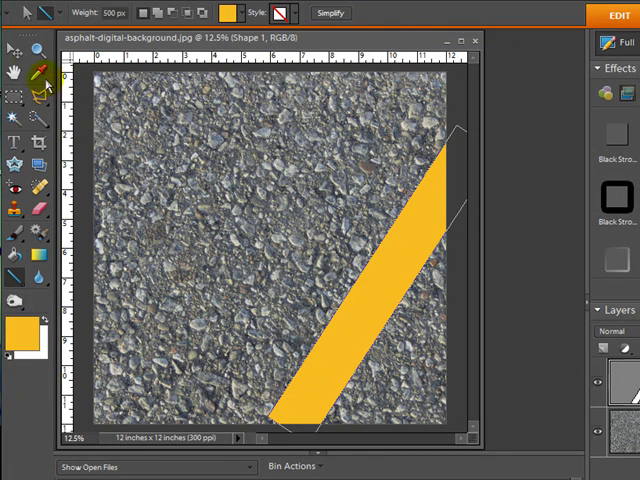
{"action": "left_click", "coordinate": [12, 48]}
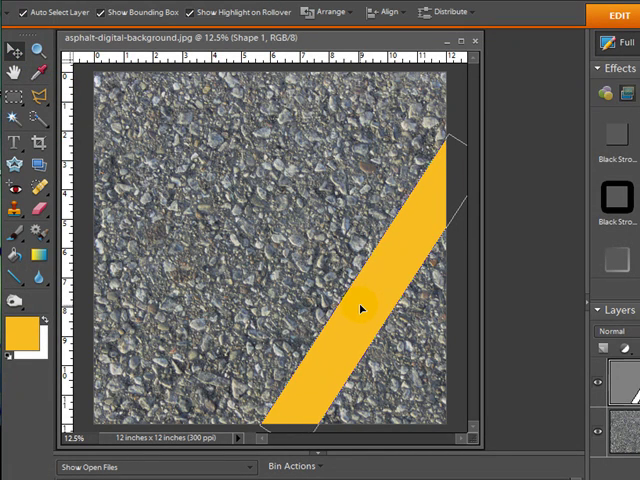
{"action": "left_click_drag", "start_coordinate": [360, 308], "coordinate": [345, 303]}
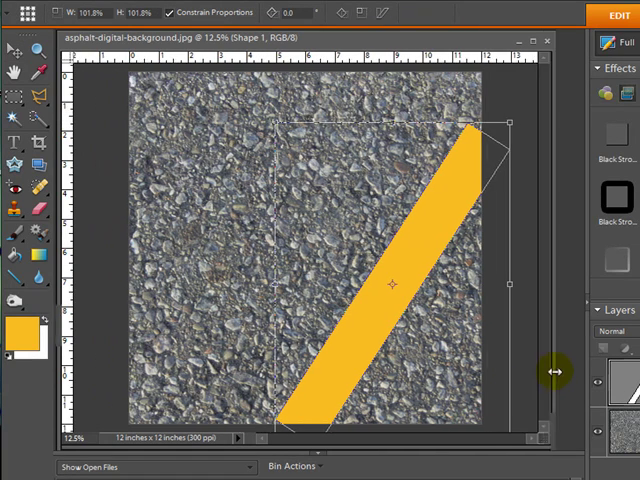
{"action": "left_click_drag", "start_coordinate": [515, 119], "coordinate": [535, 101]}
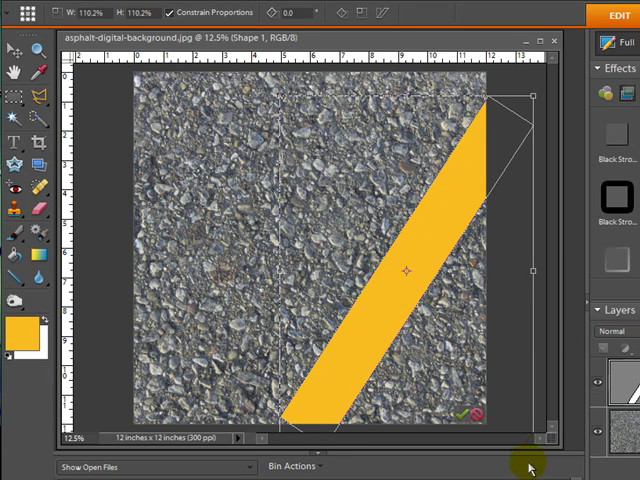
{"action": "mouse_move", "coordinate": [555, 347]}
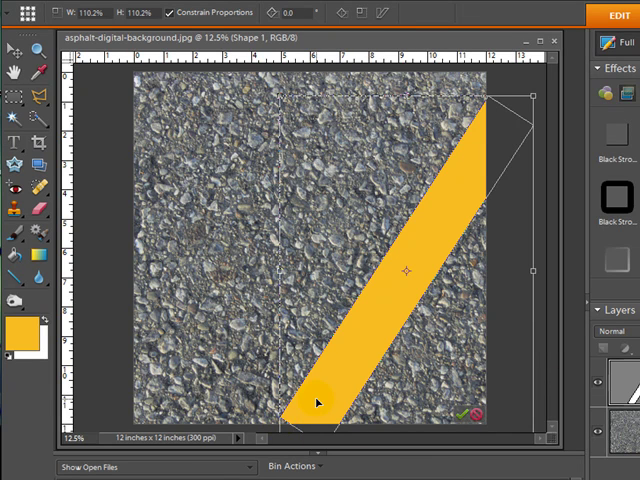
{"action": "left_click_drag", "start_coordinate": [318, 400], "coordinate": [290, 428]}
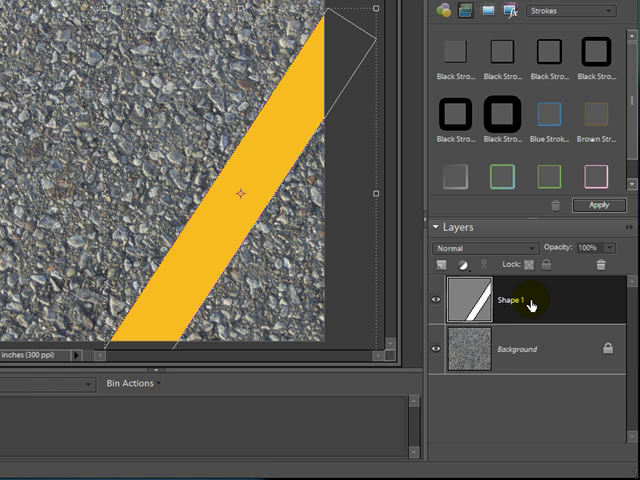
{"action": "mouse_move", "coordinate": [548, 312]}
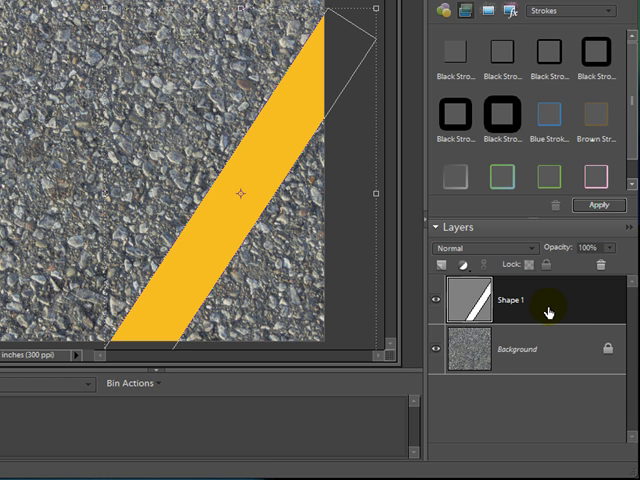
{"action": "mouse_move", "coordinate": [546, 310]}
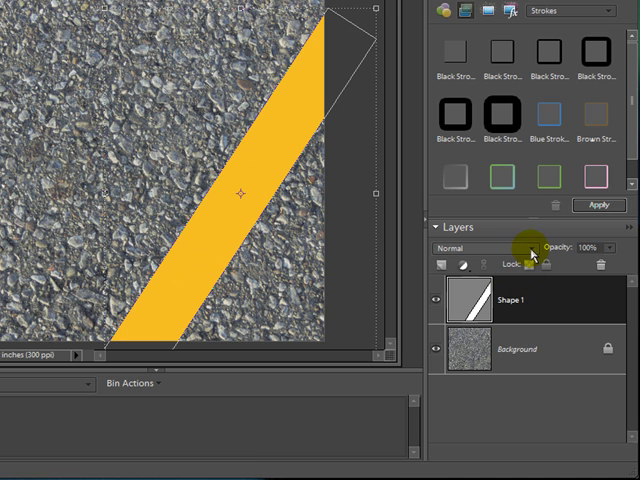
{"action": "mouse_move", "coordinate": [530, 263]}
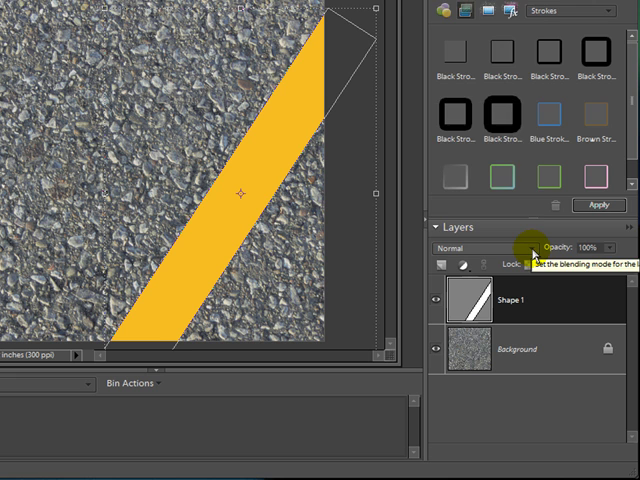
Set the Shape 1 layer's blending mode to Overlay.
{"action": "left_click", "coordinate": [470, 247]}
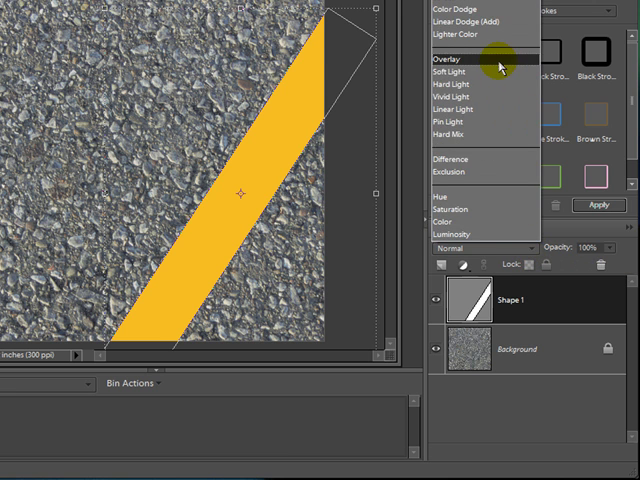
{"action": "left_click", "coordinate": [447, 59]}
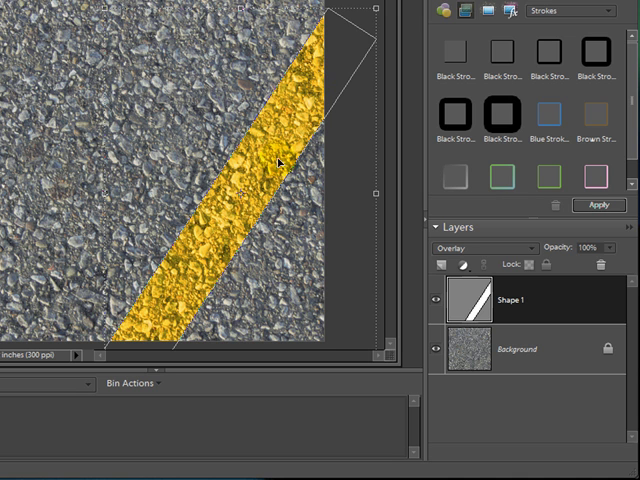
{"action": "mouse_move", "coordinate": [310, 120]}
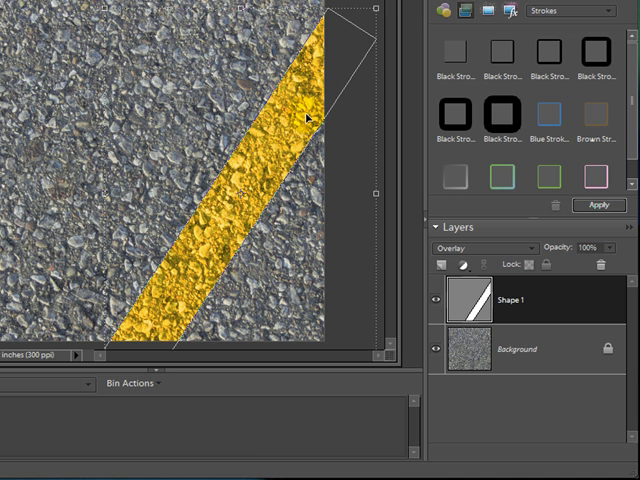
{"action": "mouse_move", "coordinate": [305, 175]}
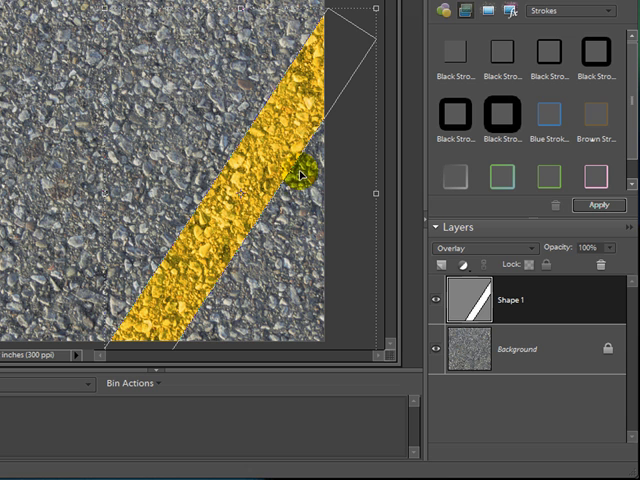
{"action": "mouse_move", "coordinate": [298, 235]}
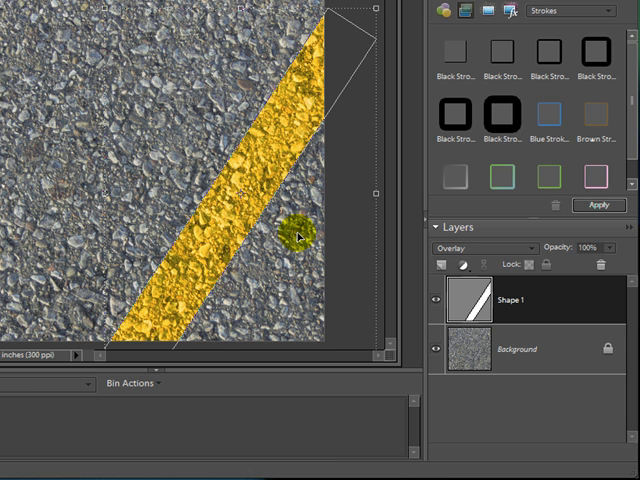
{"action": "mouse_move", "coordinate": [334, 196]}
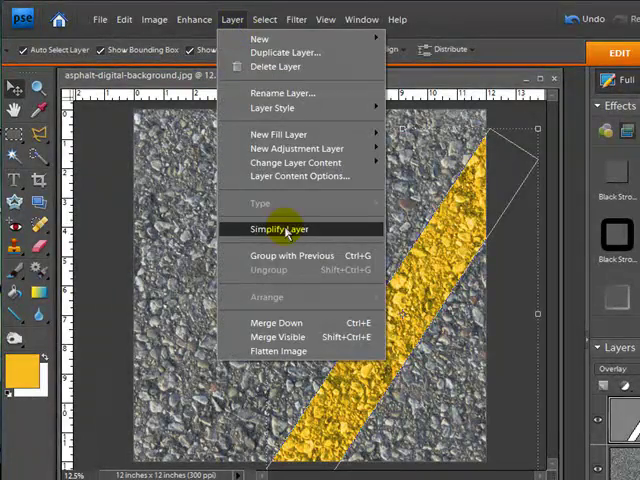
Simplify the Shape 1 stripe layer into pixels via Layer > Simplify Layer.
{"action": "left_click", "coordinate": [283, 229]}
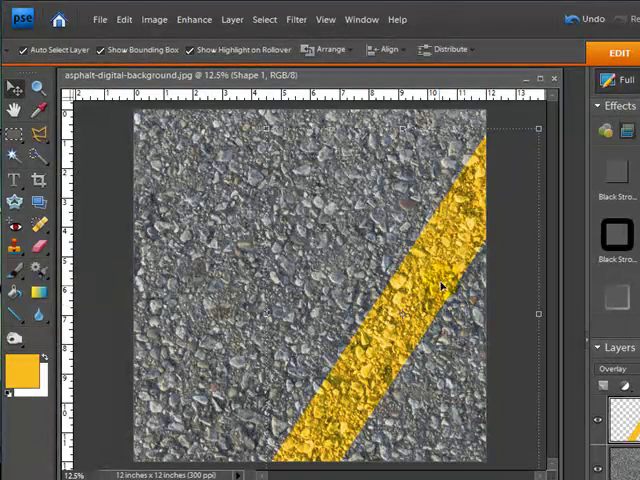
{"action": "mouse_move", "coordinate": [445, 295]}
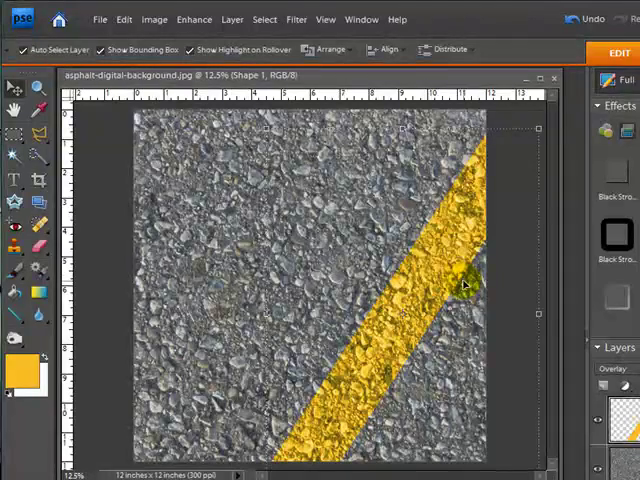
{"action": "mouse_move", "coordinate": [455, 315]}
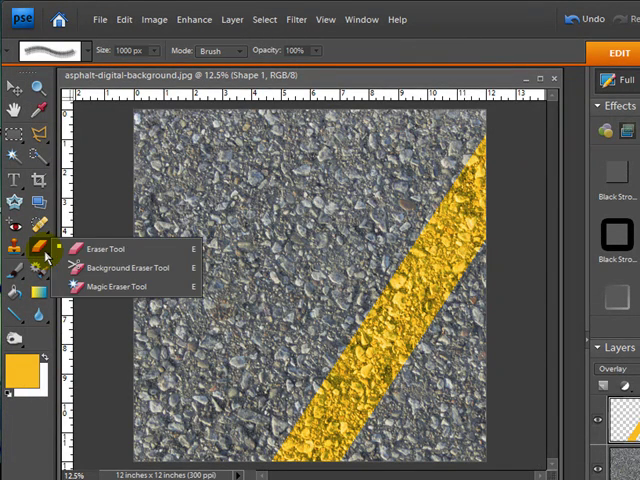
Roughen the stripe's right edge with a large splatter eraser tip.
{"action": "left_click", "coordinate": [108, 248]}
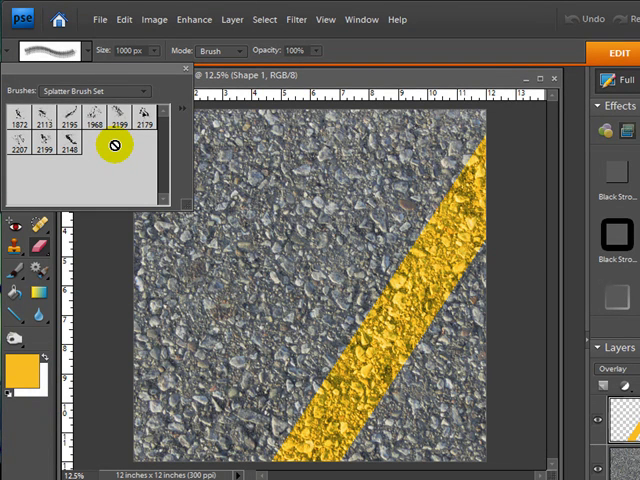
{"action": "mouse_move", "coordinate": [123, 155]}
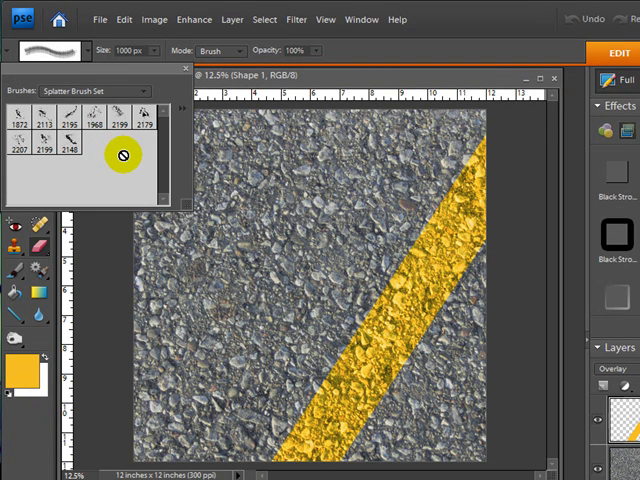
{"action": "mouse_move", "coordinate": [118, 158]}
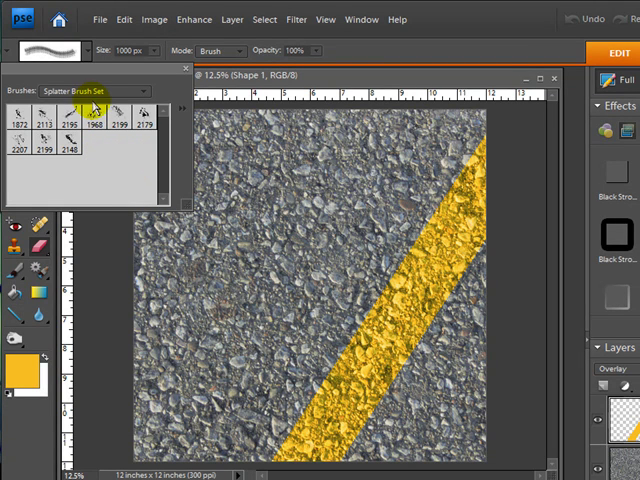
{"action": "left_click", "coordinate": [65, 145]}
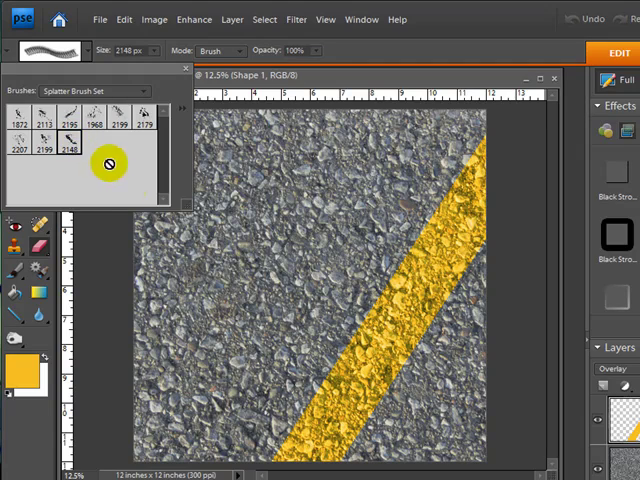
{"action": "left_click", "coordinate": [262, 188]}
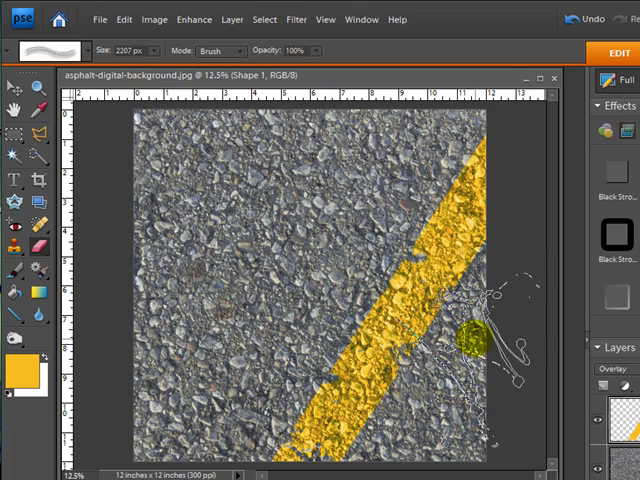
{"action": "left_click_drag", "start_coordinate": [468, 340], "coordinate": [240, 265]}
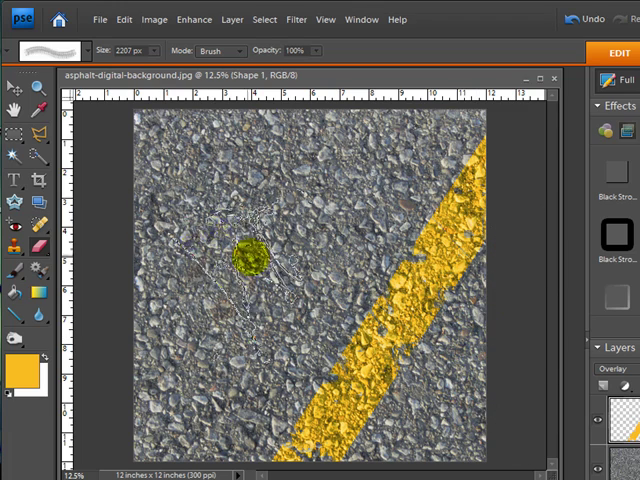
{"action": "left_click", "coordinate": [12, 78]}
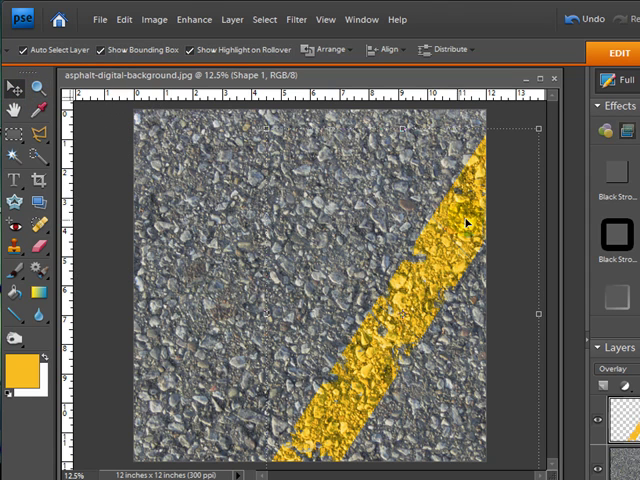
{"action": "mouse_move", "coordinate": [432, 292]}
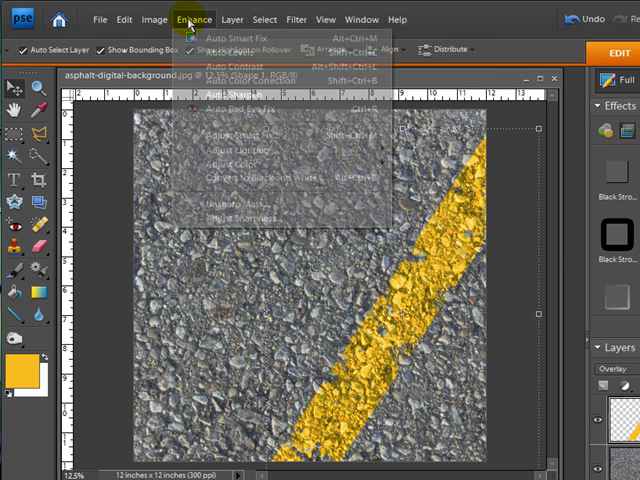
{"action": "mouse_move", "coordinate": [242, 149]}
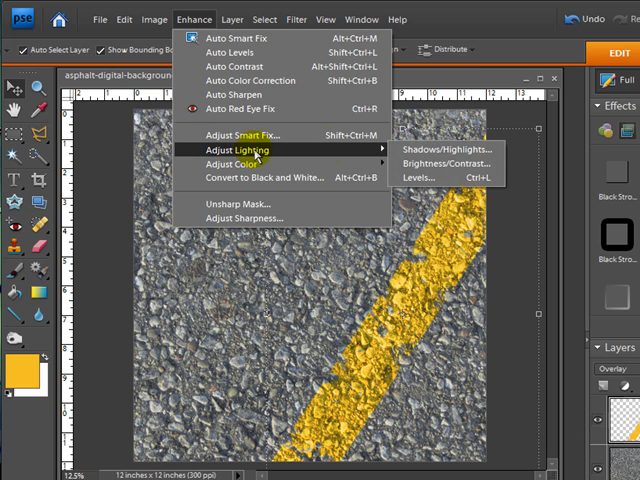
Apply Brightness/Contrast with Brightness +9 and Contrast +20 to the stripe.
{"action": "left_click", "coordinate": [429, 163]}
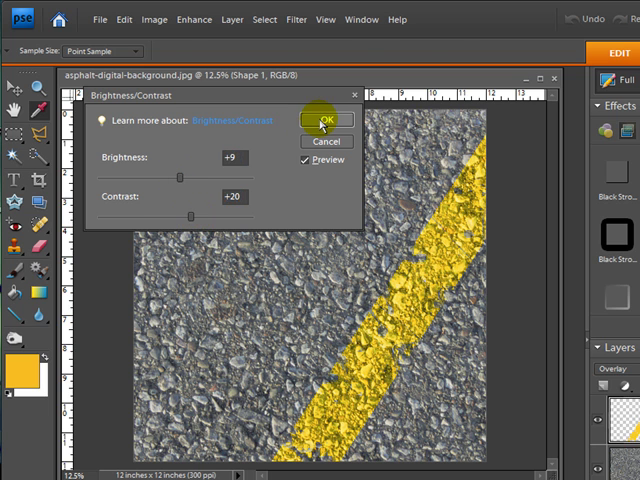
{"action": "left_click", "coordinate": [322, 120]}
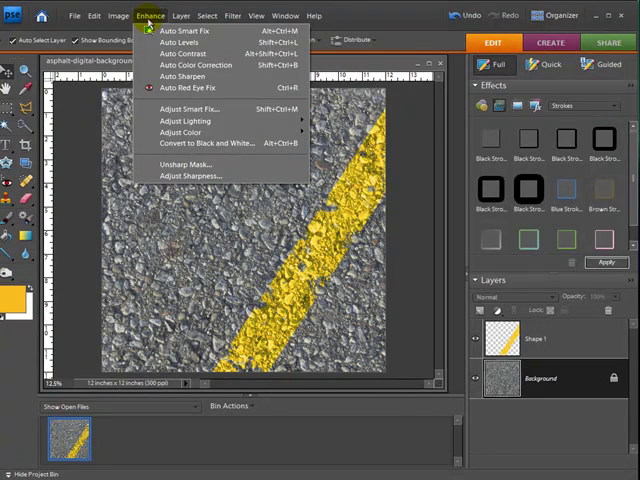
{"action": "mouse_move", "coordinate": [185, 121]}
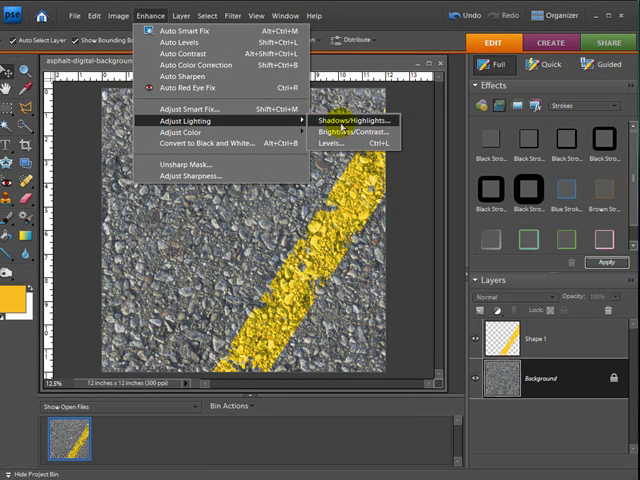
Open Brightness/Contrast for the Background layer and edit the Brightness value.
{"action": "left_click", "coordinate": [347, 132]}
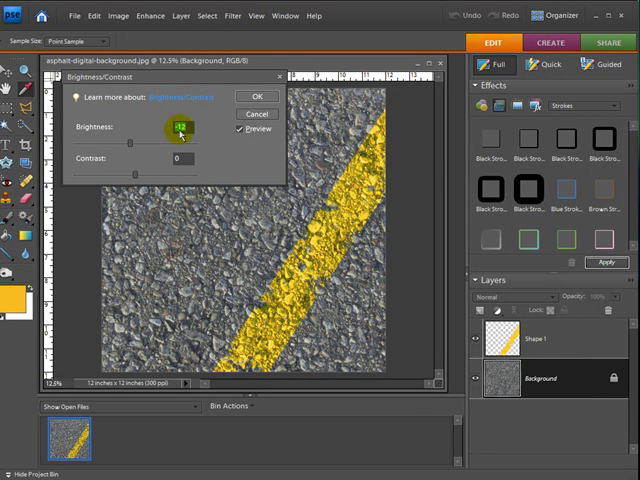
{"action": "left_click", "coordinate": [240, 97]}
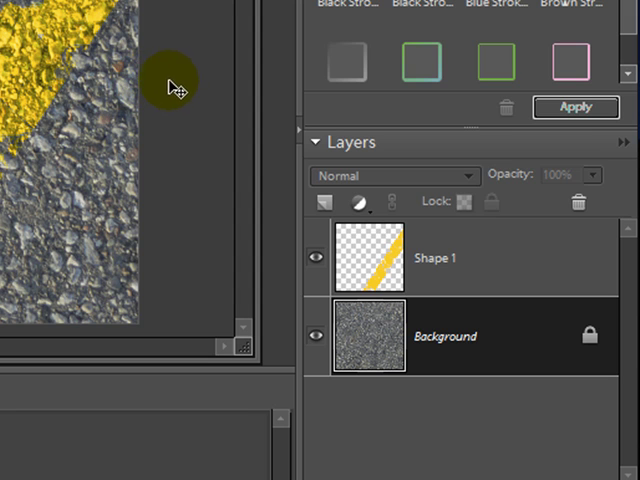
{"action": "mouse_move", "coordinate": [193, 44]}
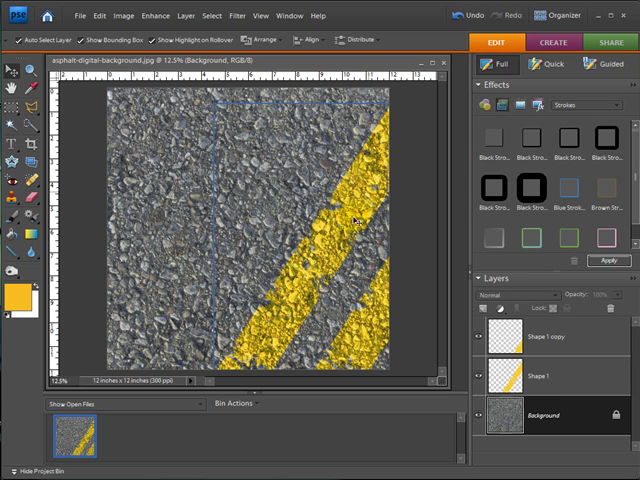
{"action": "mouse_move", "coordinate": [315, 253]}
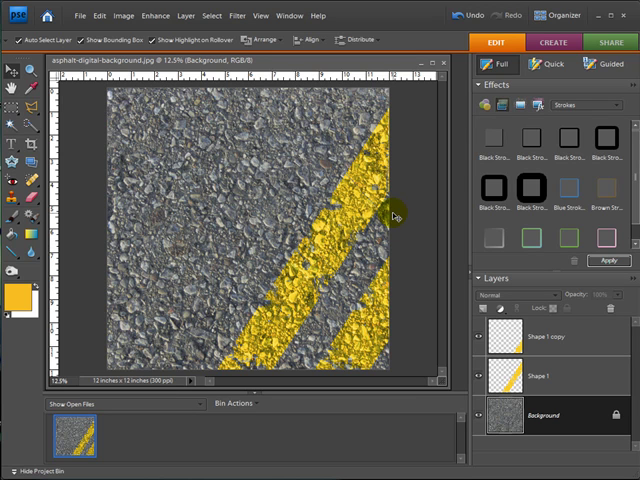
{"action": "mouse_move", "coordinate": [420, 316]}
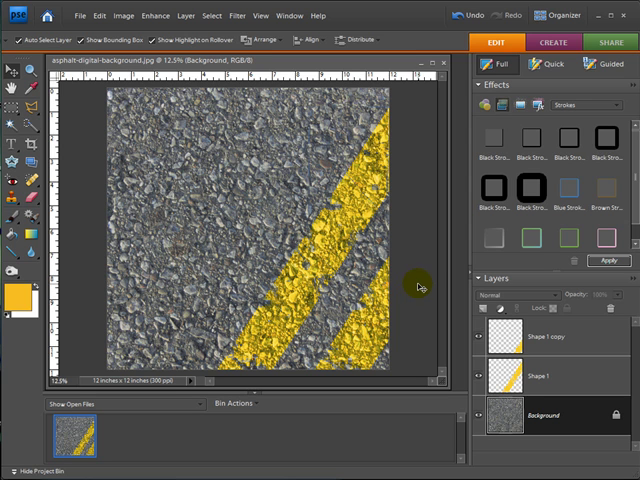
{"action": "mouse_move", "coordinate": [420, 288]}
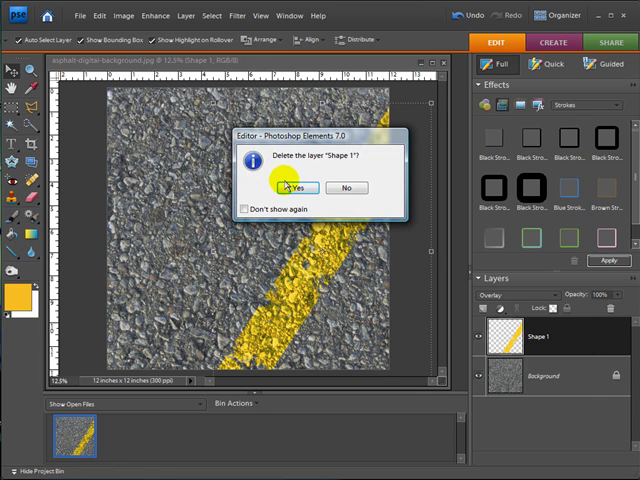
Confirm deleting the Shape 1 stripe layer.
{"action": "left_click", "coordinate": [294, 188]}
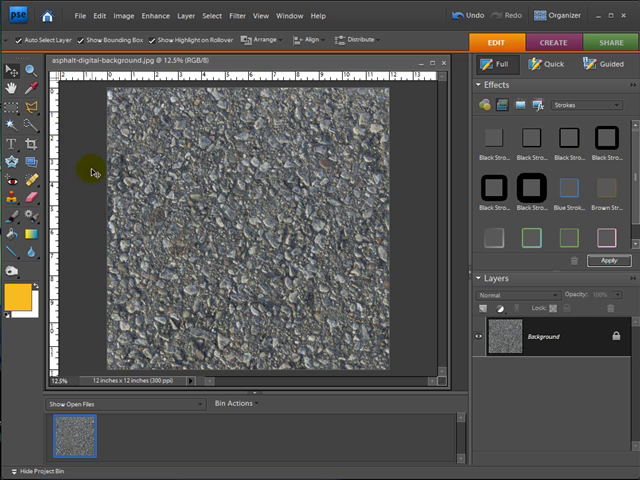
{"action": "mouse_move", "coordinate": [25, 258]}
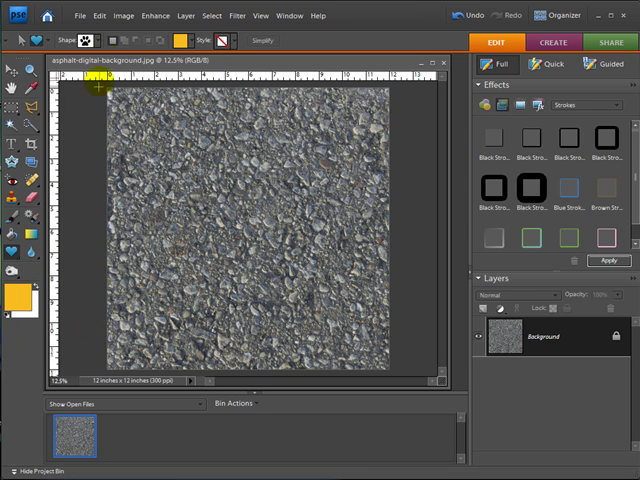
Pick the apple from the Food custom shapes and set a soft pink foreground colour.
{"action": "left_click", "coordinate": [93, 41]}
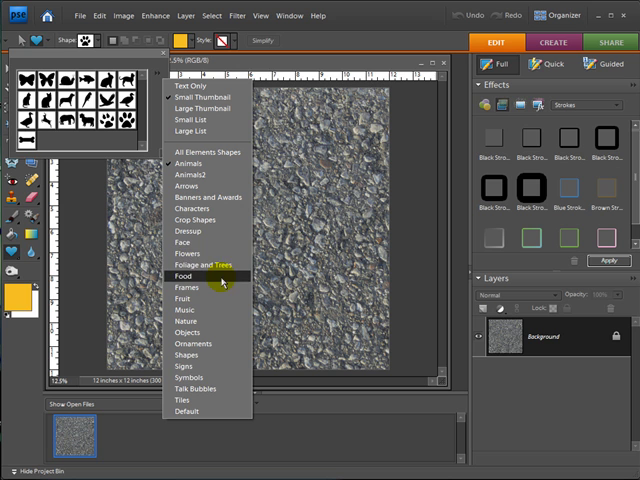
{"action": "left_click", "coordinate": [184, 275]}
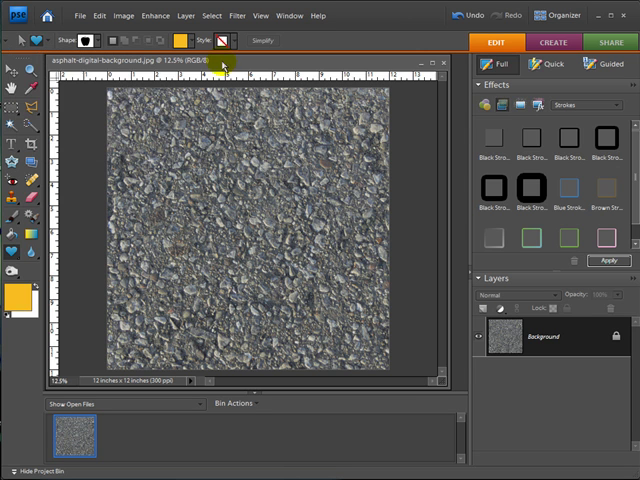
{"action": "left_click", "coordinate": [16, 295]}
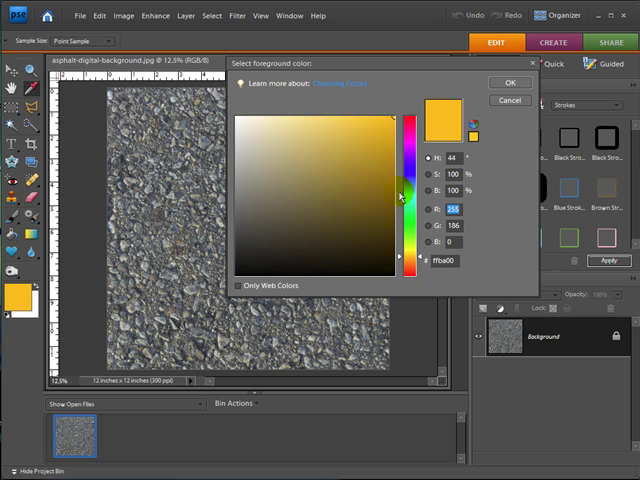
{"action": "left_click", "coordinate": [345, 123]}
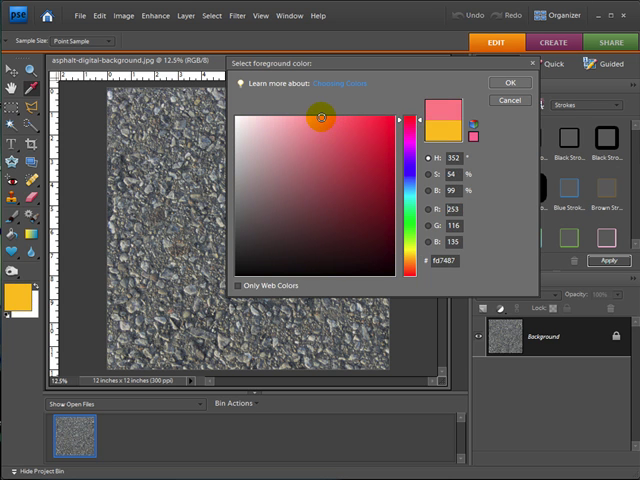
{"action": "left_click", "coordinate": [322, 130]}
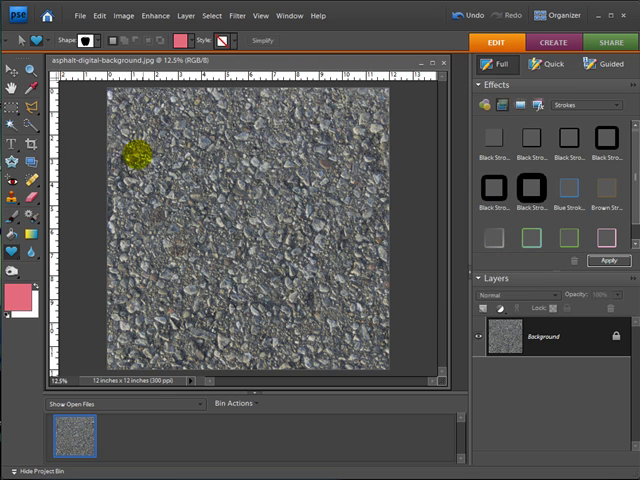
Draw a pink apple shape over the asphalt and set its layer to Overlay blending.
{"action": "left_click_drag", "start_coordinate": [140, 150], "coordinate": [243, 228]}
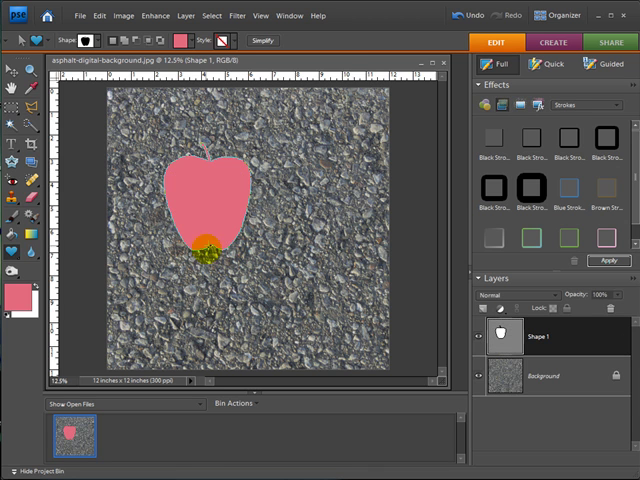
{"action": "left_click", "coordinate": [13, 67]}
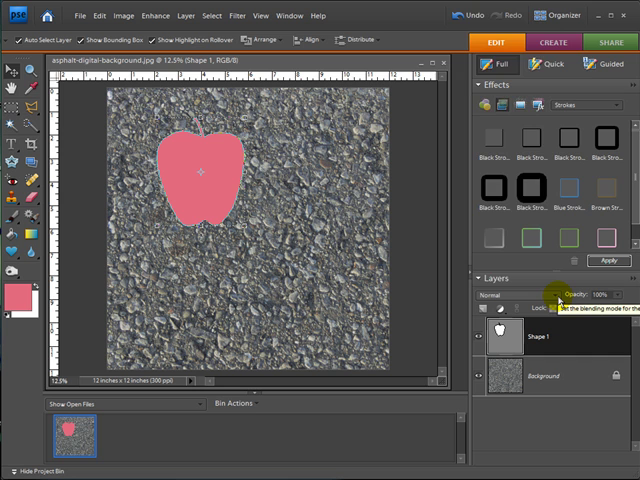
{"action": "left_click", "coordinate": [497, 295]}
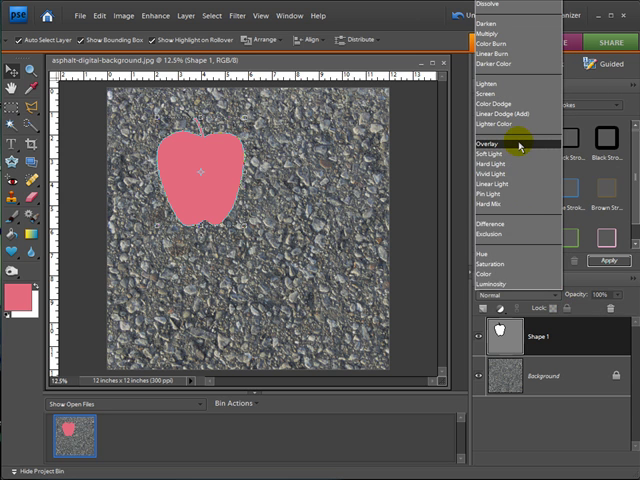
{"action": "left_click", "coordinate": [485, 155]}
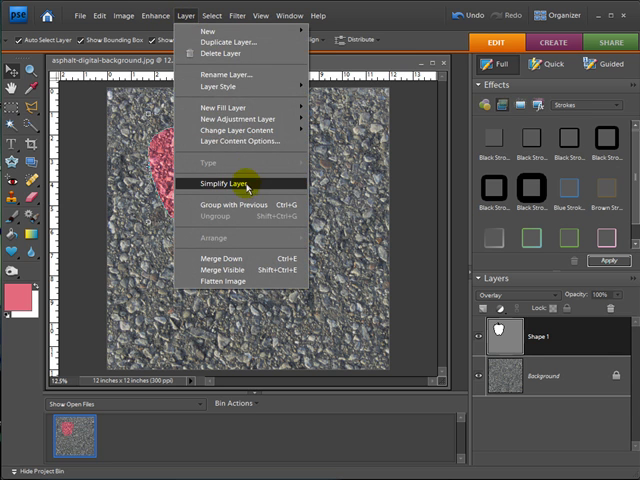
Simplify the apple layer into pixels and pick the Eraser with a large Splatter (2179) tip.
{"action": "left_click", "coordinate": [228, 182]}
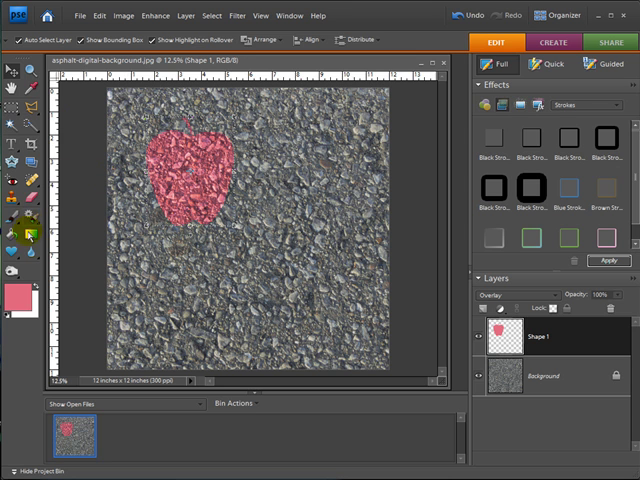
{"action": "left_click", "coordinate": [15, 214]}
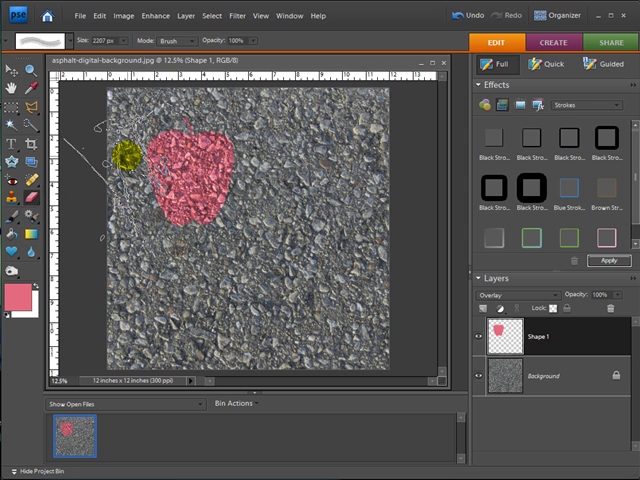
{"action": "left_click_drag", "start_coordinate": [125, 158], "coordinate": [283, 238]}
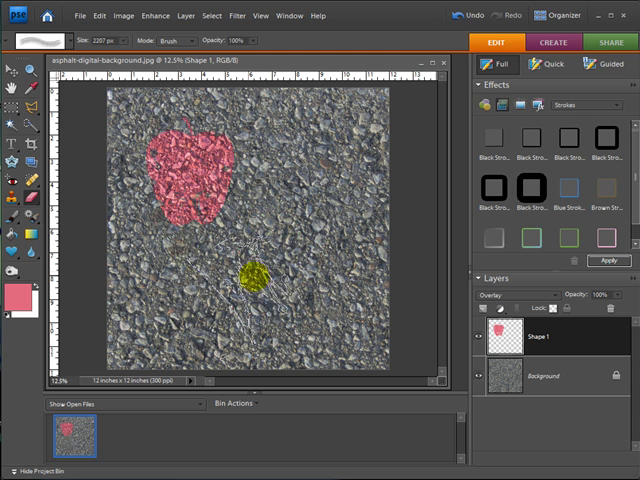
{"action": "left_click_drag", "start_coordinate": [255, 290], "coordinate": [245, 135]}
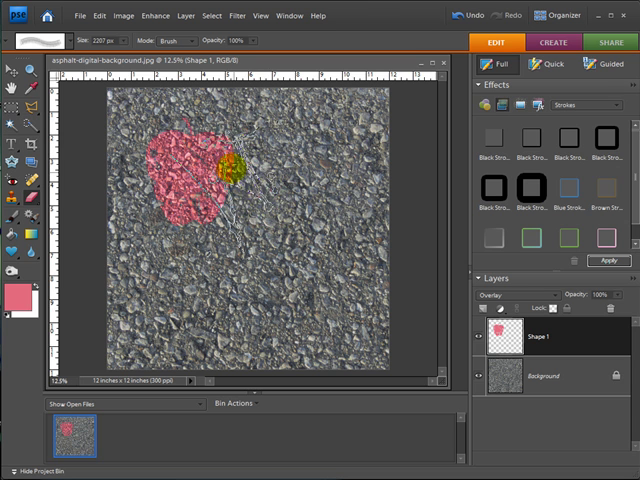
{"action": "left_click", "coordinate": [53, 41]}
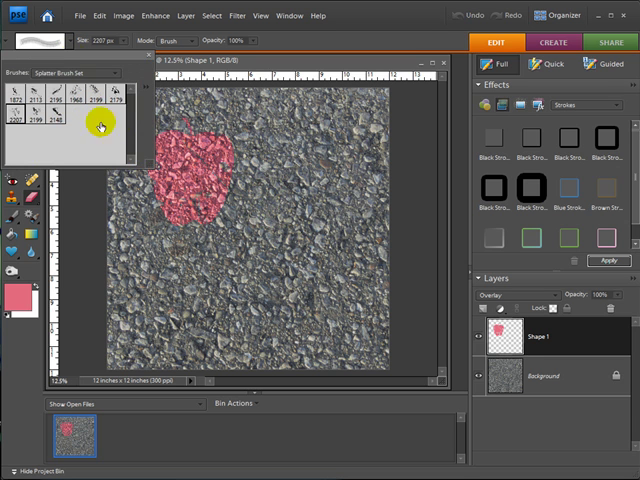
{"action": "left_click", "coordinate": [210, 105]}
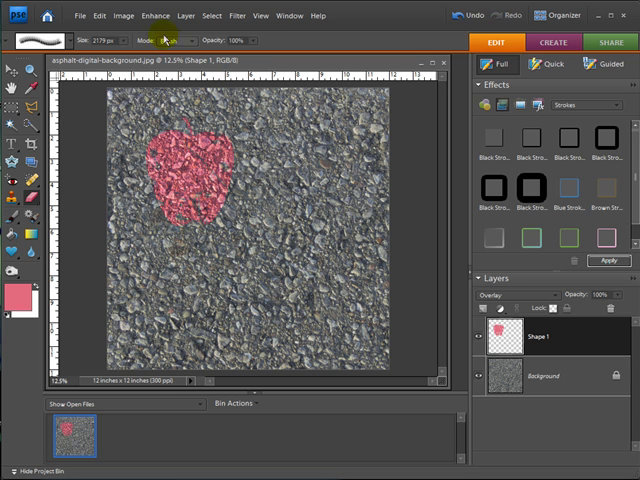
{"action": "mouse_move", "coordinate": [155, 16]}
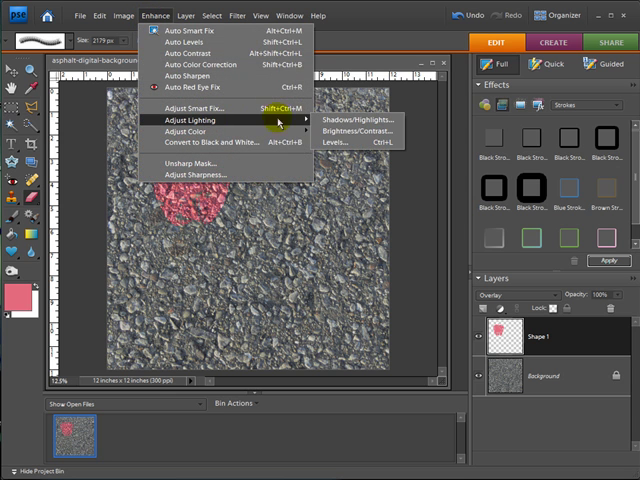
Lighten the apple with Brightness/Contrast, Brightness +71 and Contrast +99.
{"action": "left_click", "coordinate": [355, 131]}
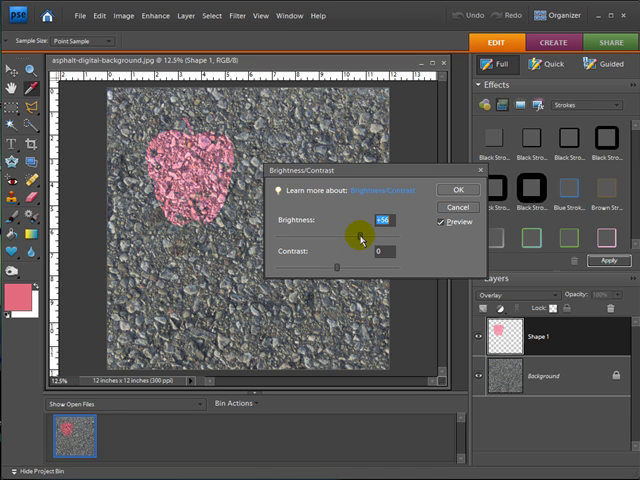
{"action": "left_click_drag", "start_coordinate": [335, 265], "coordinate": [398, 265]}
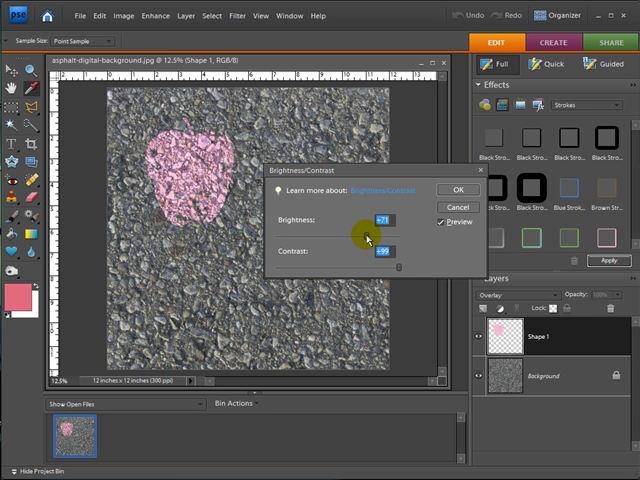
{"action": "left_click", "coordinate": [457, 189]}
{"action": "type", "text": "Have"}
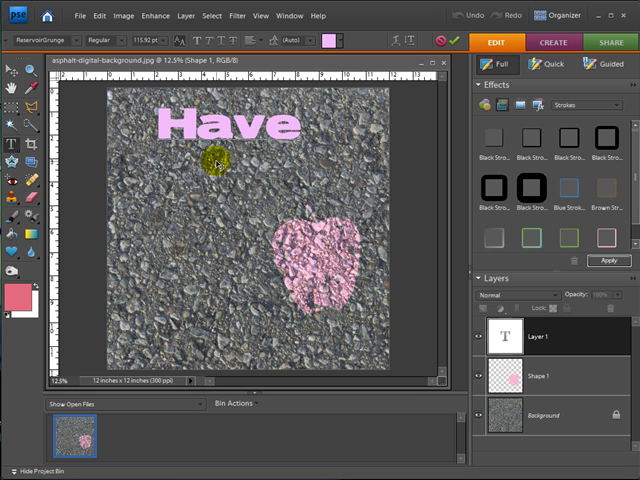
Complete the 'Have Fun' lettering by typing 'Fun' and commit the text.
{"action": "type", "text": "Fun"}
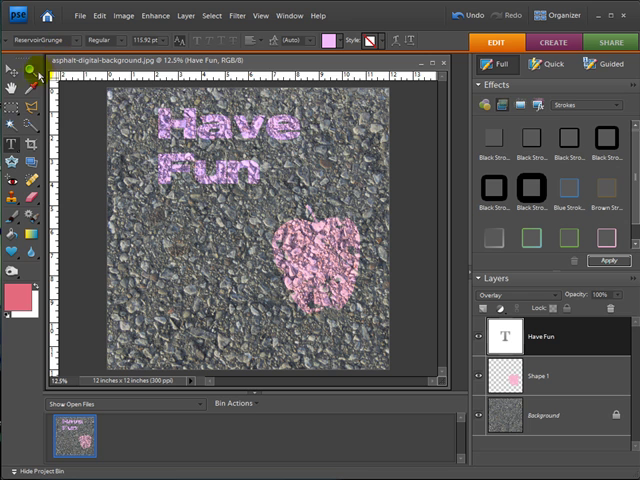
{"action": "left_click", "coordinate": [156, 15]}
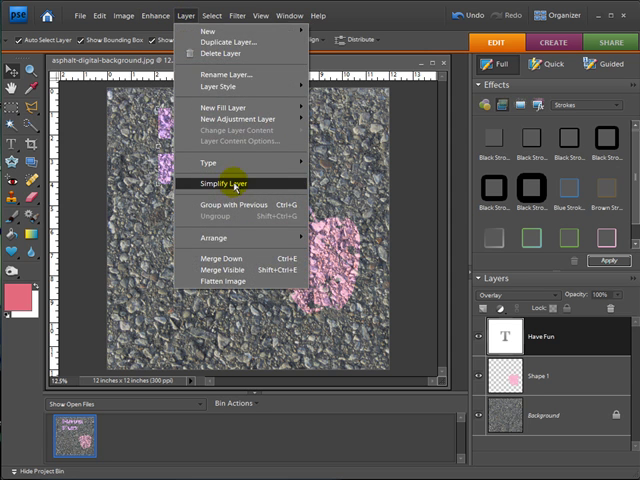
Simplify the 'Have Fun' text, brighten it with Brightness/Contrast, and shift it slightly left.
{"action": "left_click", "coordinate": [227, 181]}
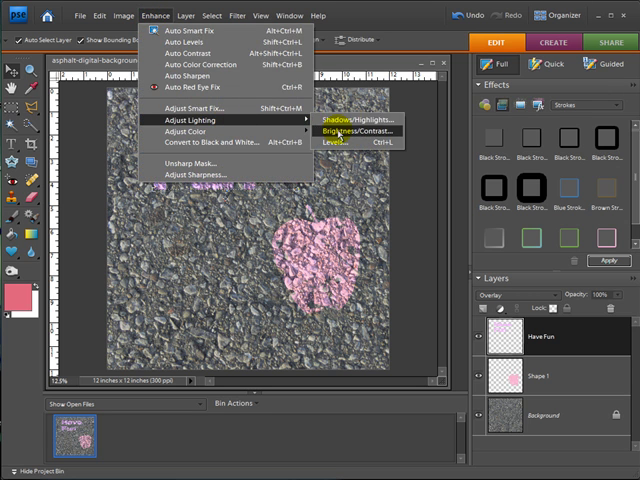
{"action": "left_click", "coordinate": [348, 130]}
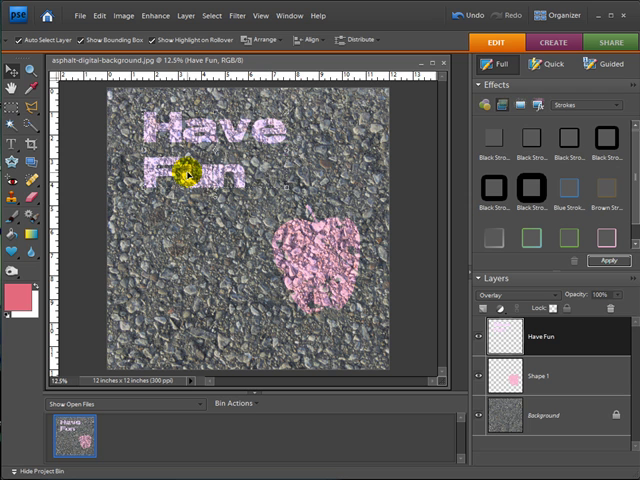
{"action": "left_click_drag", "start_coordinate": [185, 172], "coordinate": [283, 190]}
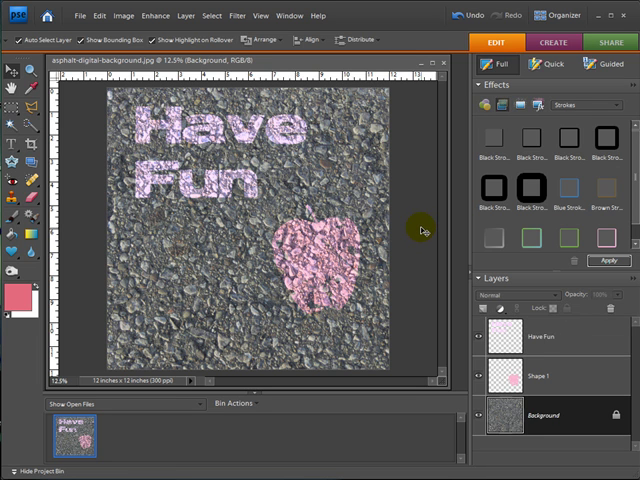
{"action": "mouse_move", "coordinate": [379, 293]}
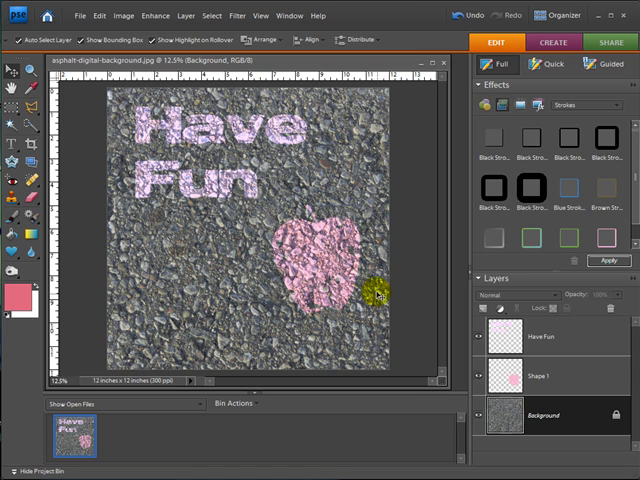
{"action": "mouse_move", "coordinate": [415, 242]}
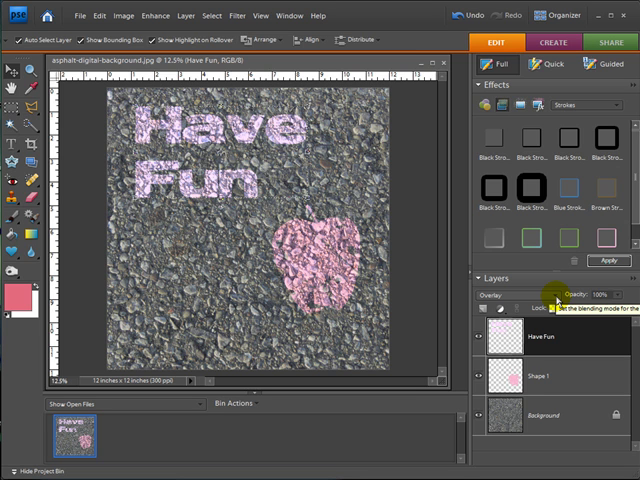
{"action": "mouse_move", "coordinate": [414, 218]}
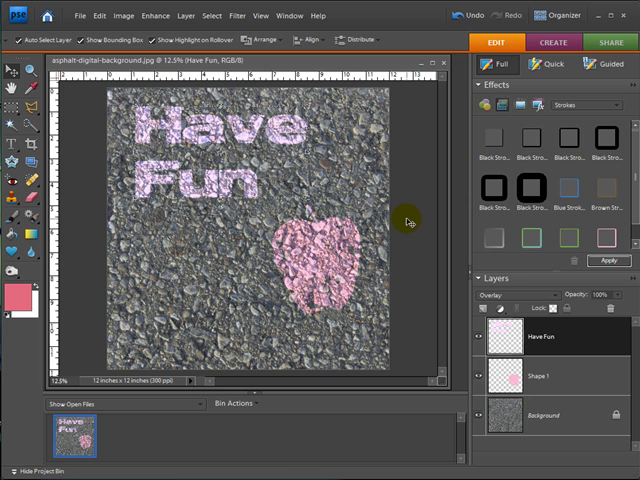
{"action": "mouse_move", "coordinate": [368, 152]}
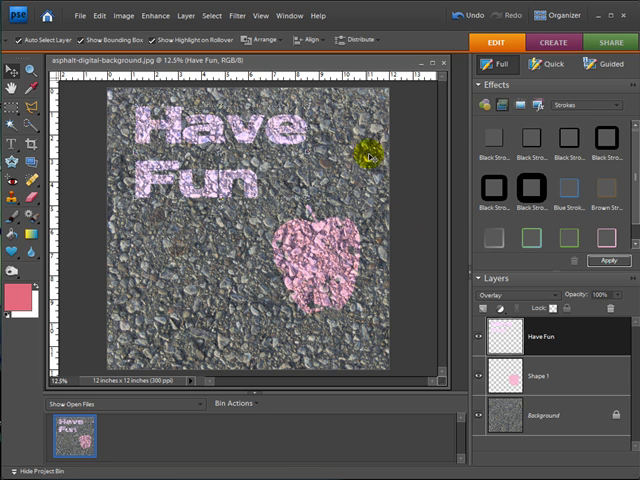
{"action": "mouse_move", "coordinate": [418, 205]}
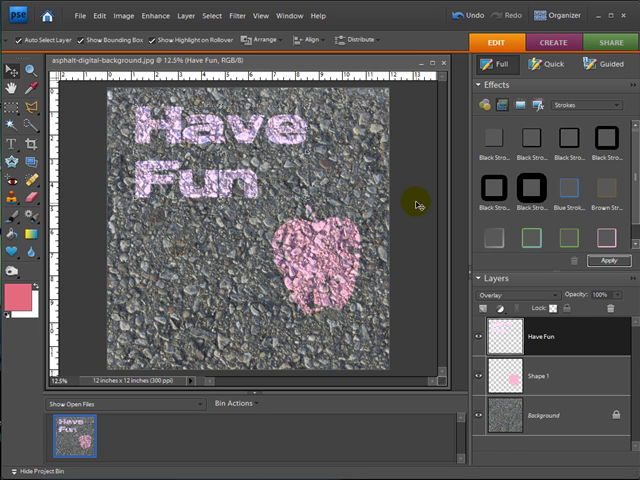
{"action": "mouse_move", "coordinate": [415, 200]}
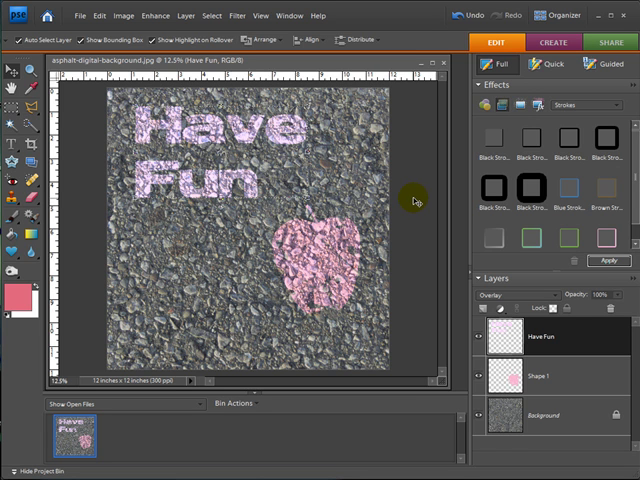
{"action": "mouse_move", "coordinate": [410, 205]}
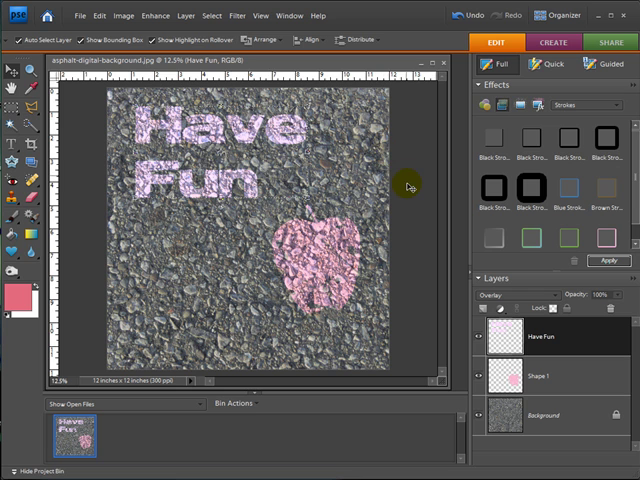
{"action": "mouse_move", "coordinate": [413, 190]}
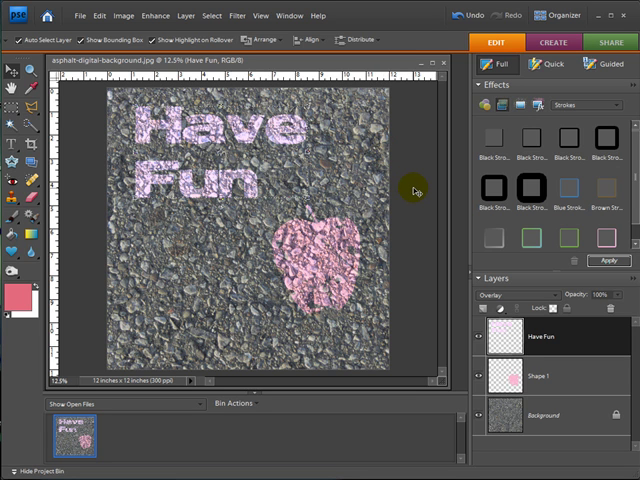